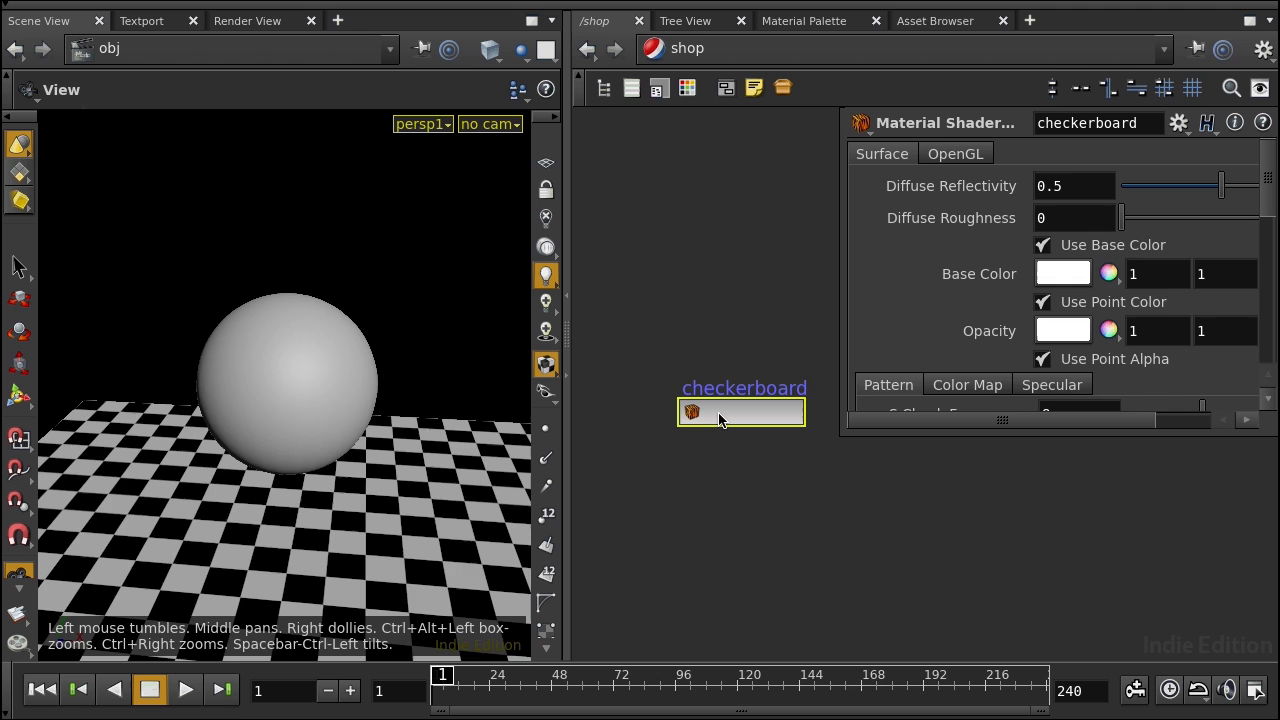
- Dive into Object_A's pop_dop_net and show the popvop1 VOP nodes scattering points over the sphere
click(688, 48)
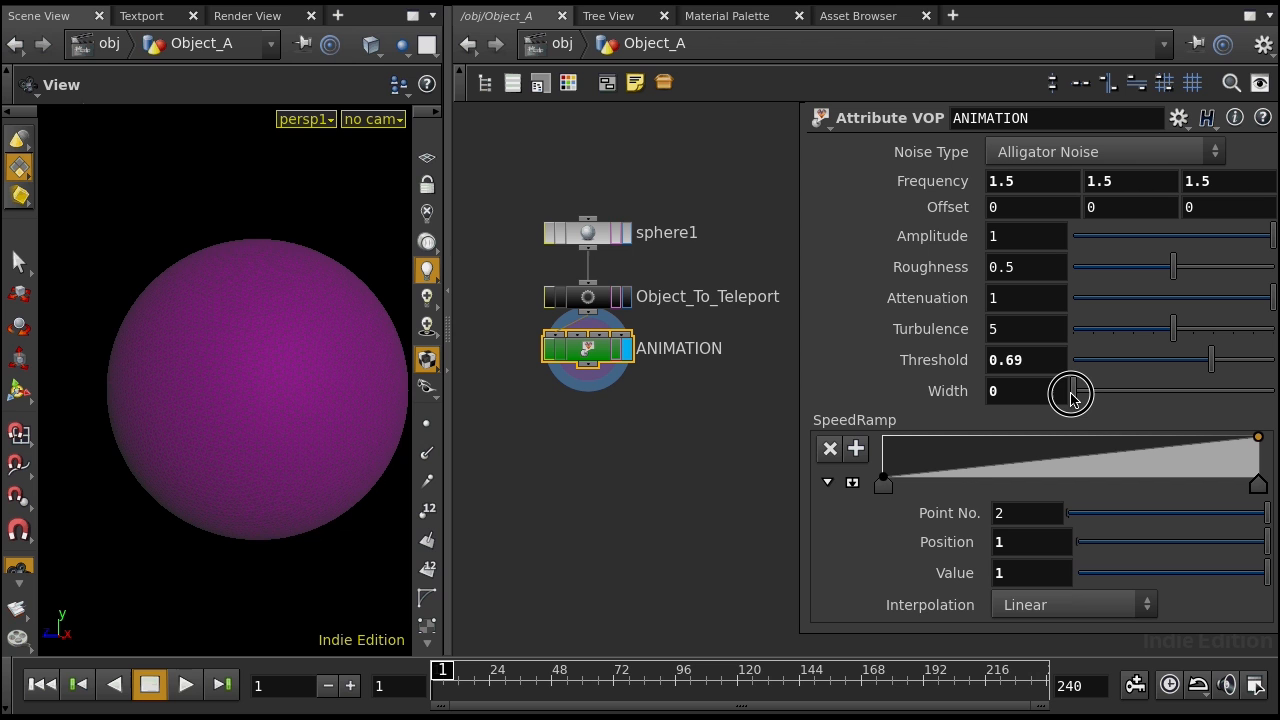
drag(1070, 390, 1076, 390)
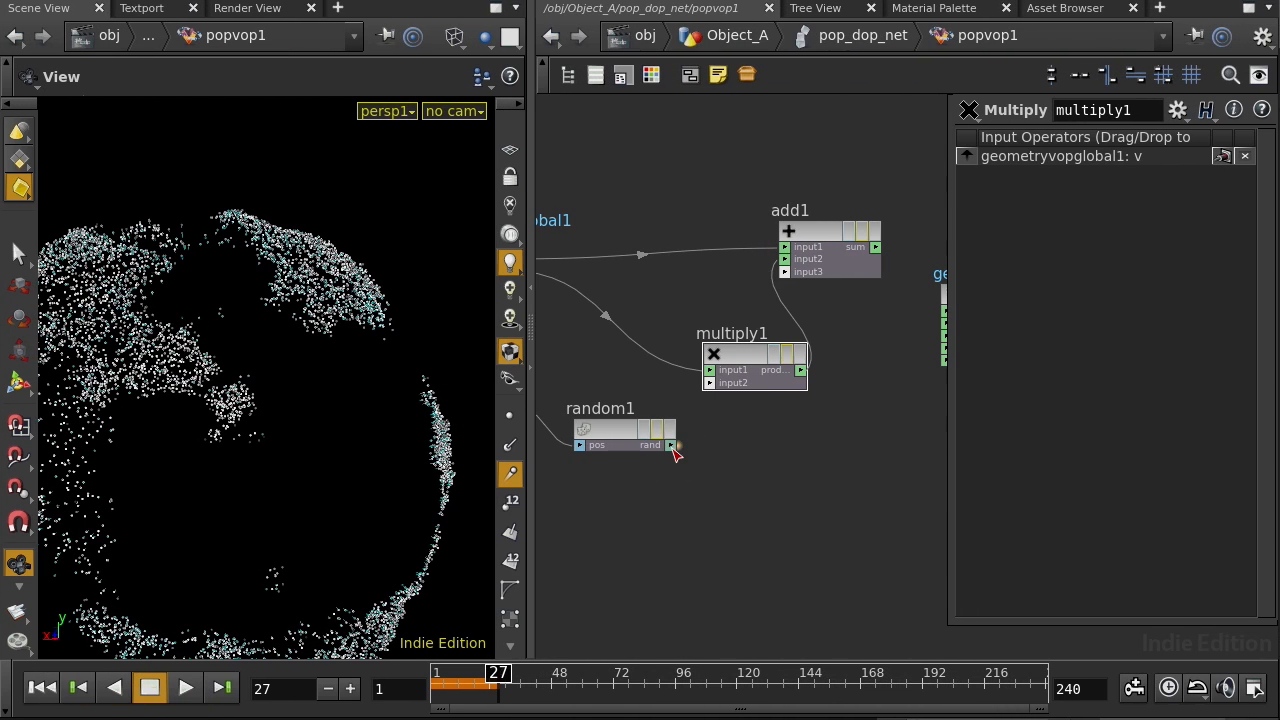
- Browse the POP Curve Force, merge and Object_B_Teleport networks
click(672, 444)
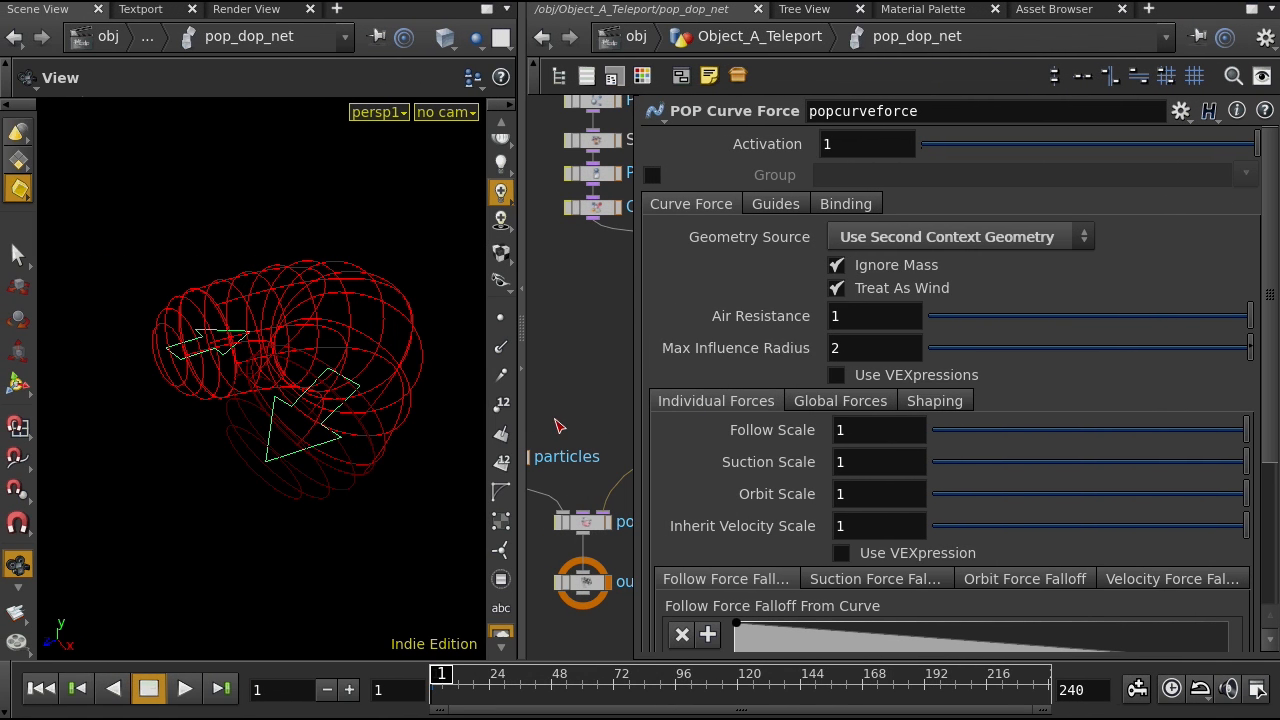
mouse_move(198, 362)
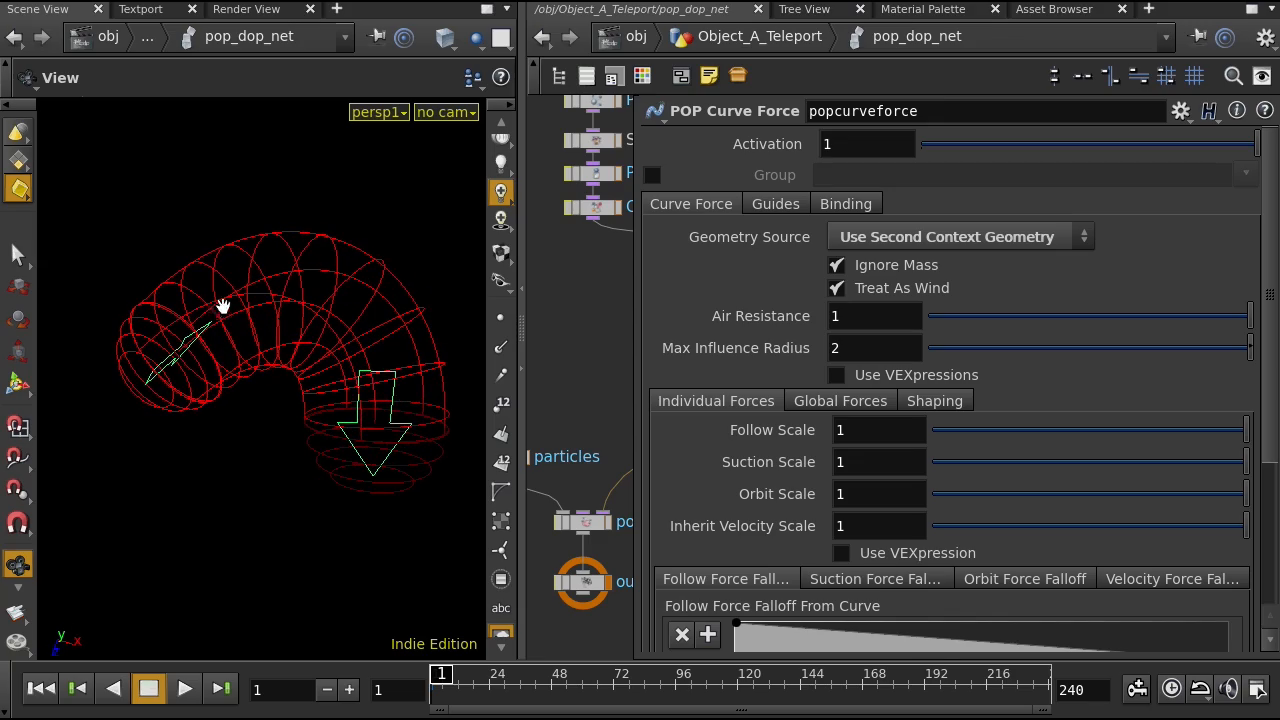
click(184, 688)
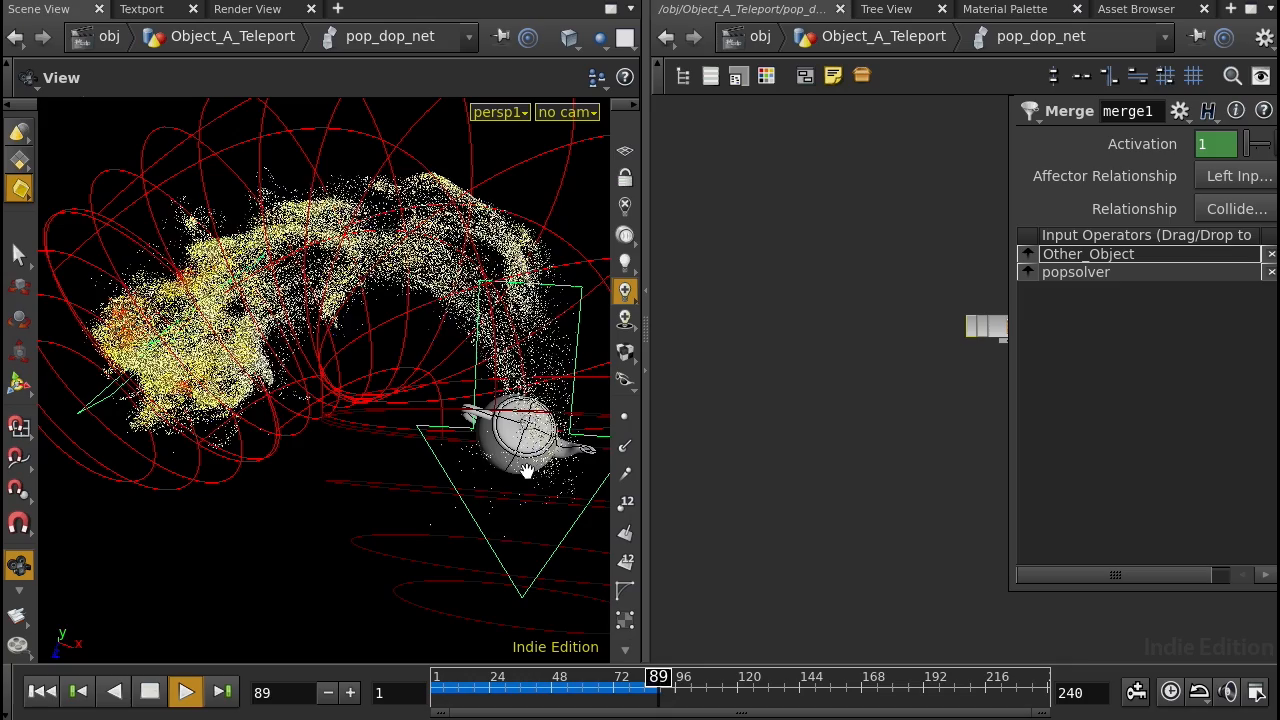
click(184, 692)
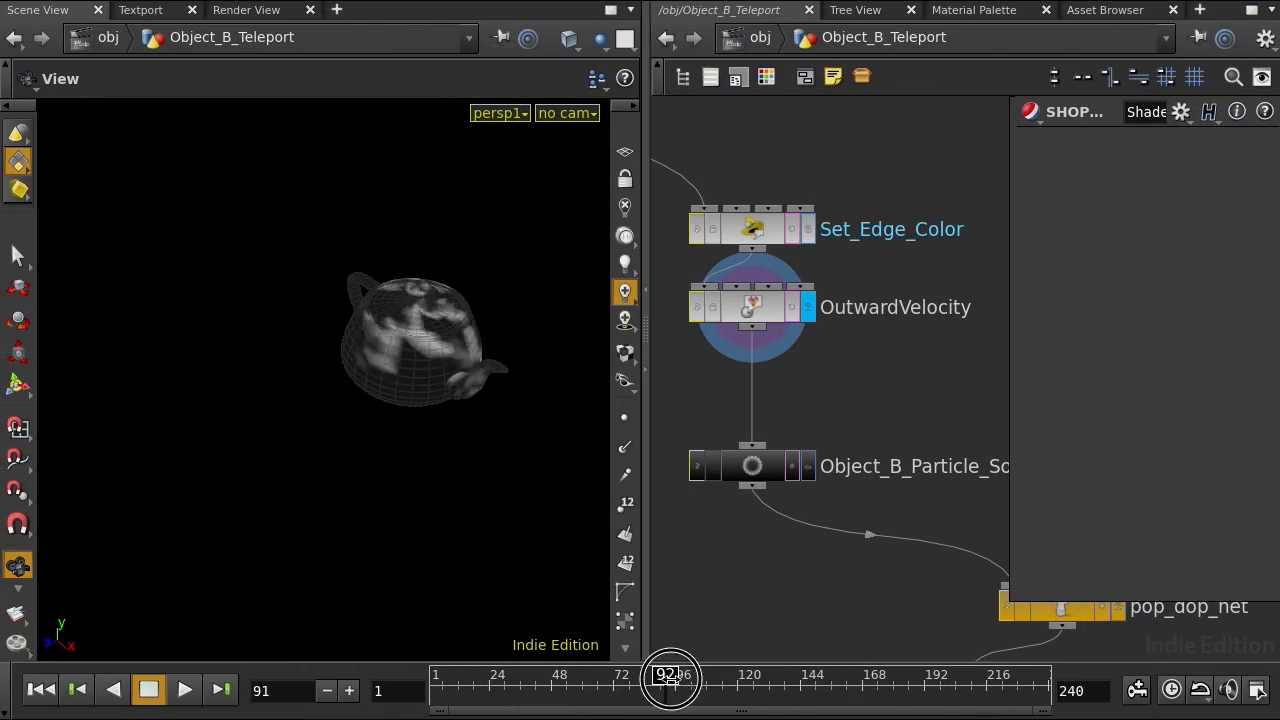
- Scrub the timeline toward frame 119 and show the Teleportation_Curve joining sphere and teapot
drag(668, 676, 724, 676)
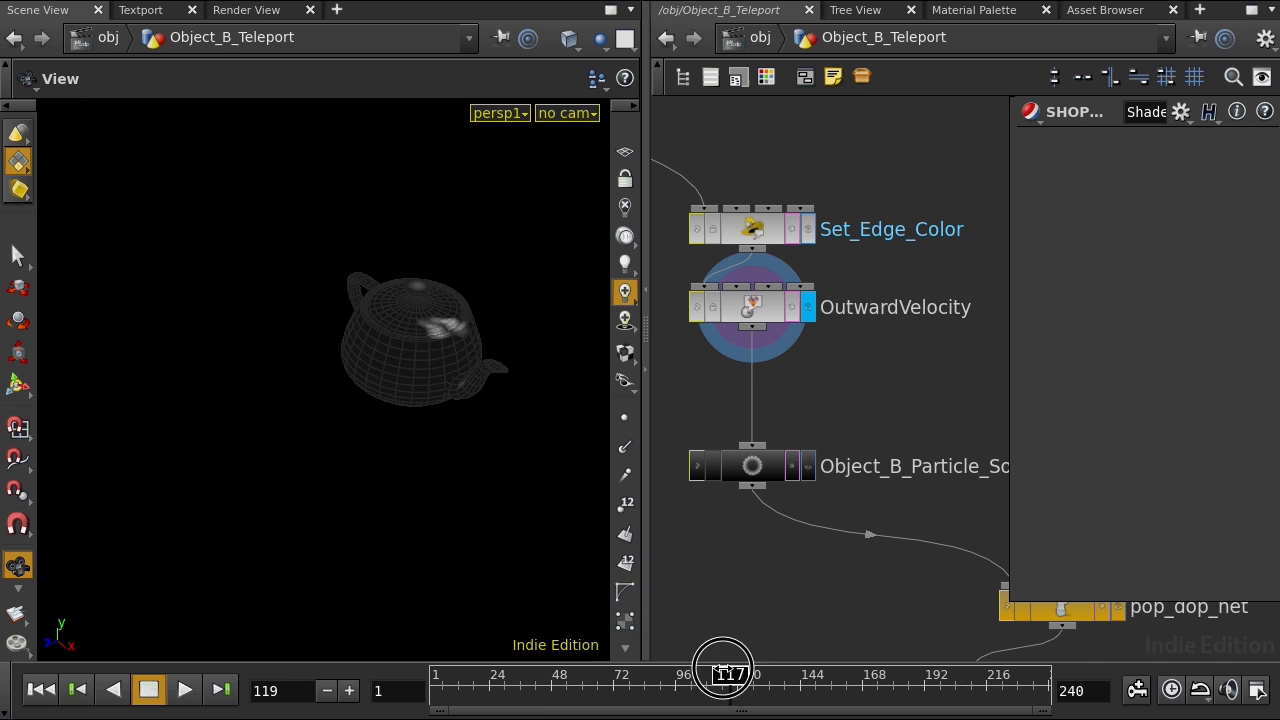
drag(724, 674, 580, 674)
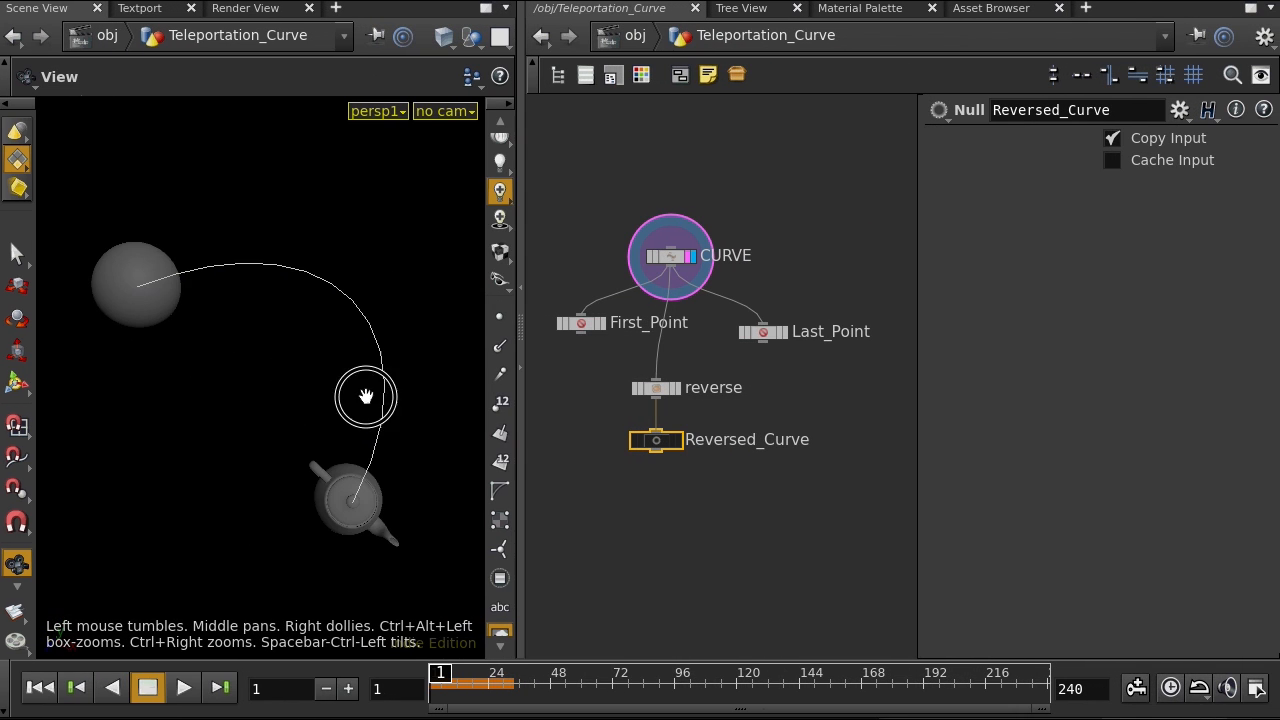
- Play the Object_A_Teleport simulation in a maximized viewport, particles streaming into the teapot
drag(364, 396, 344, 432)
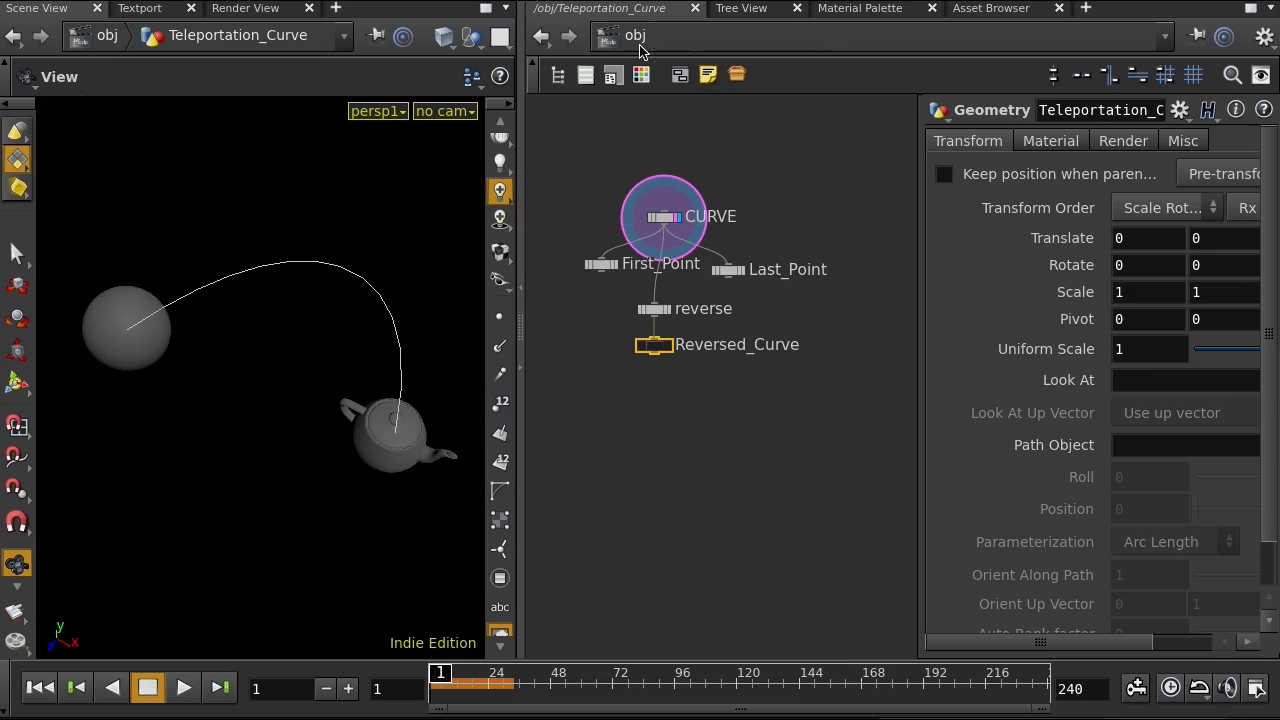
click(184, 688)
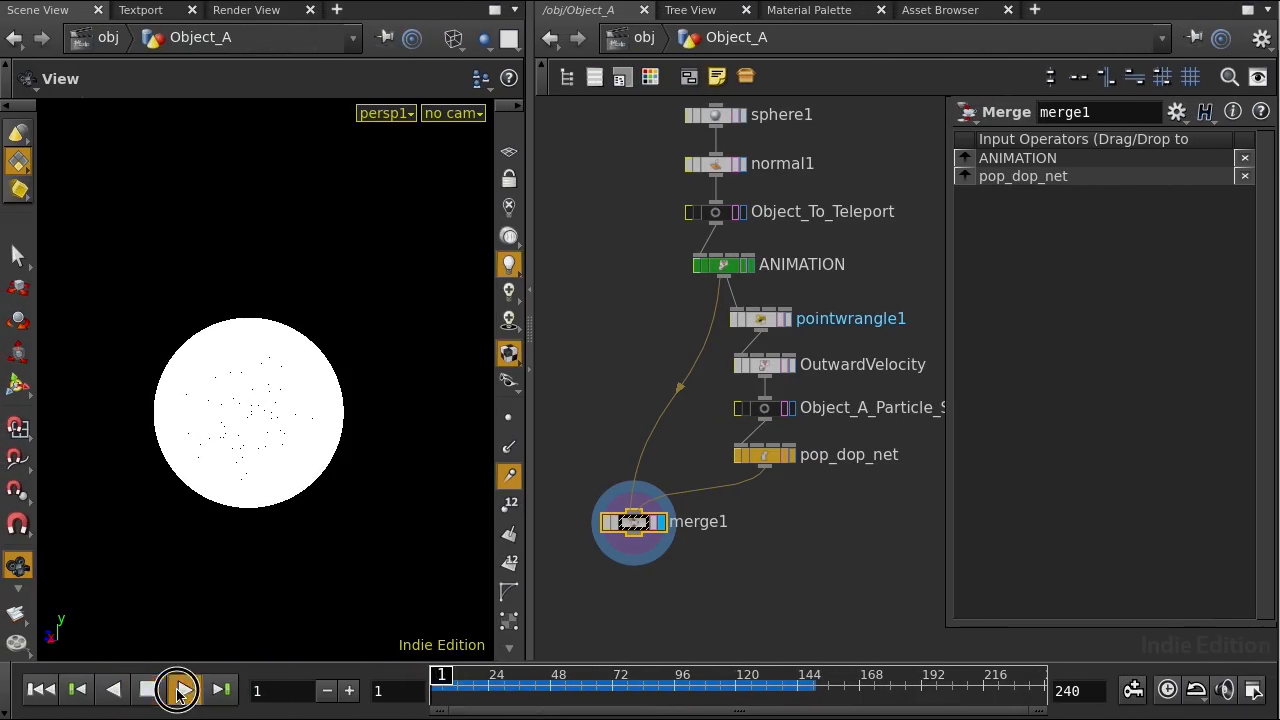
click(184, 690)
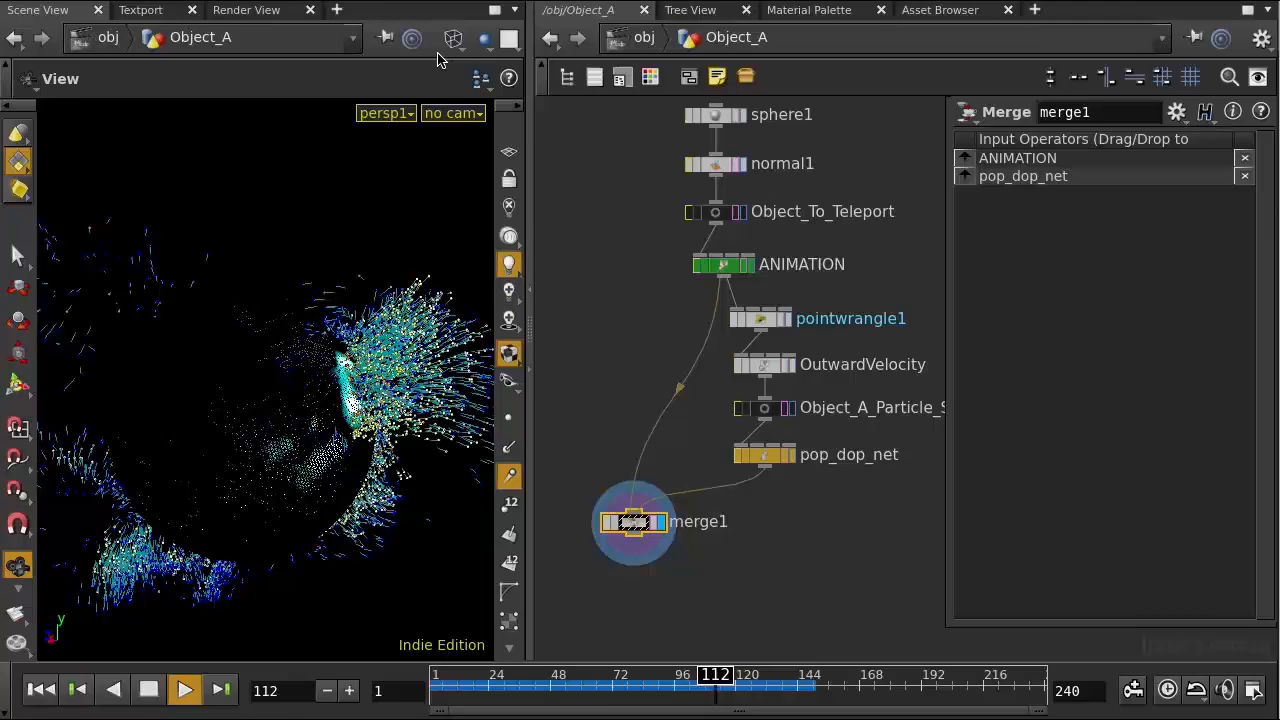
click(452, 36)
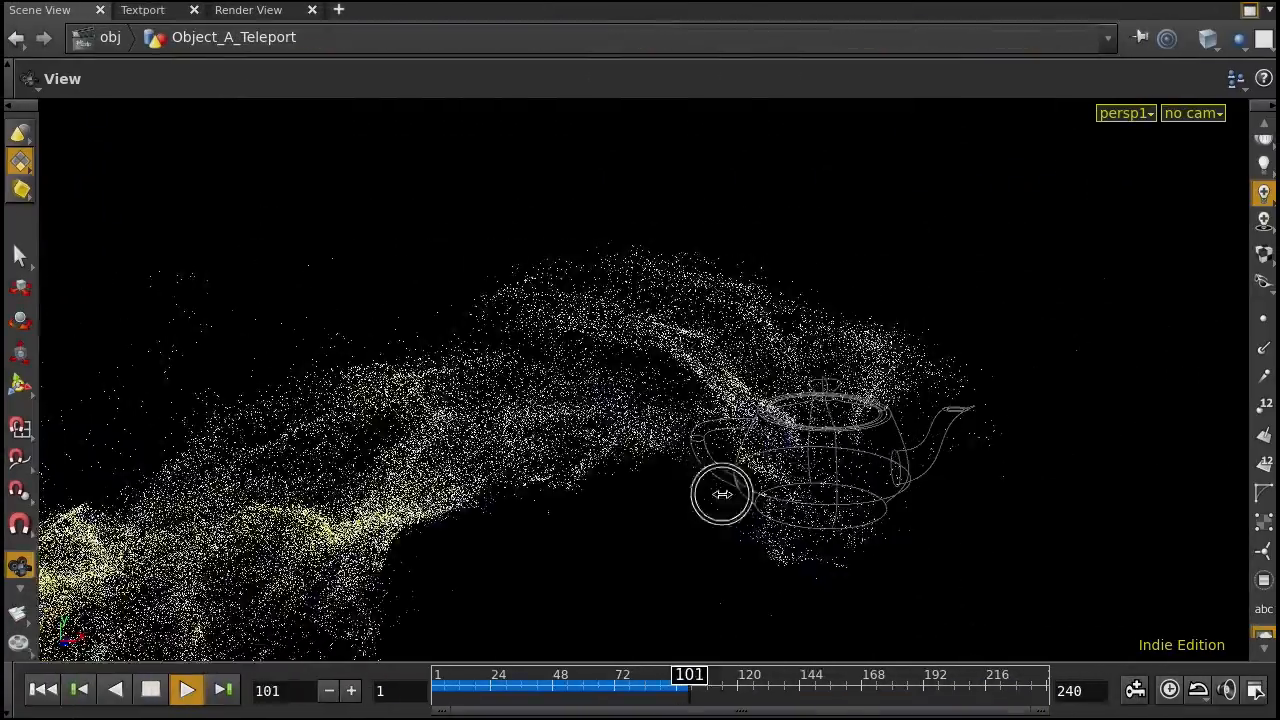
- Show the sphere breaking up in Object_A, then the Object_A_Teleport cyan particle cloud with the node menu up
click(186, 688)
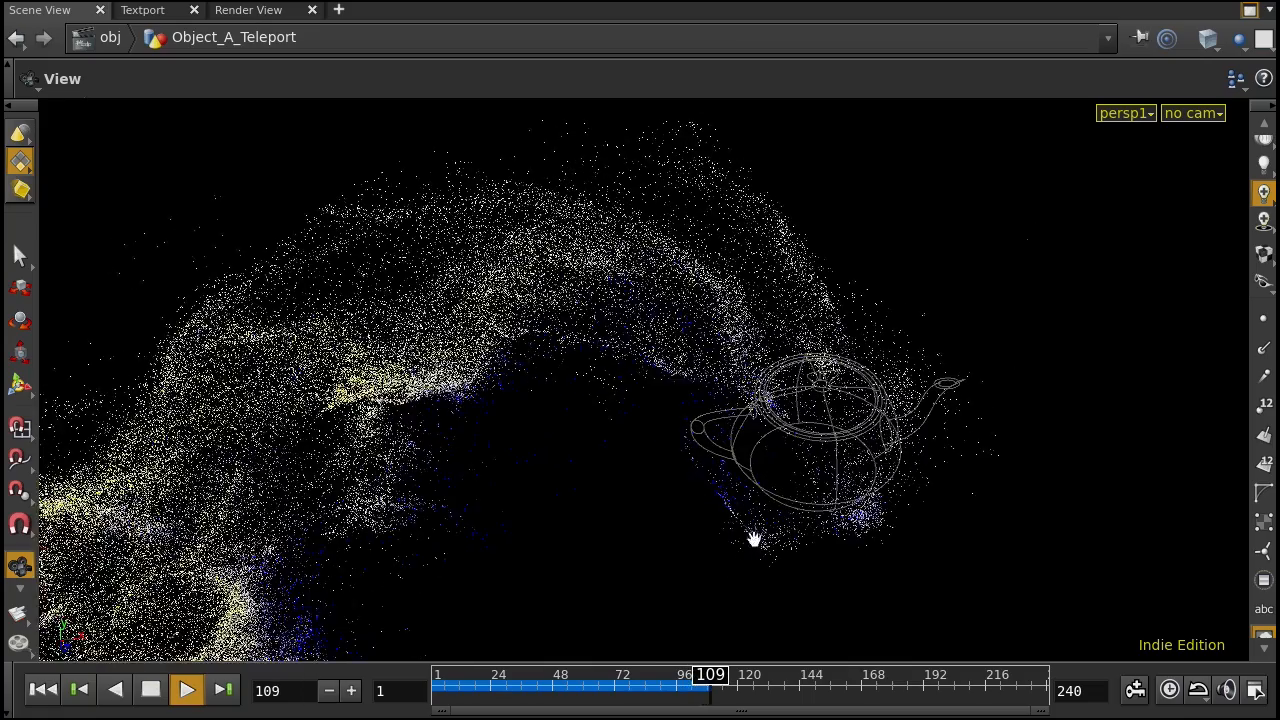
click(186, 688)
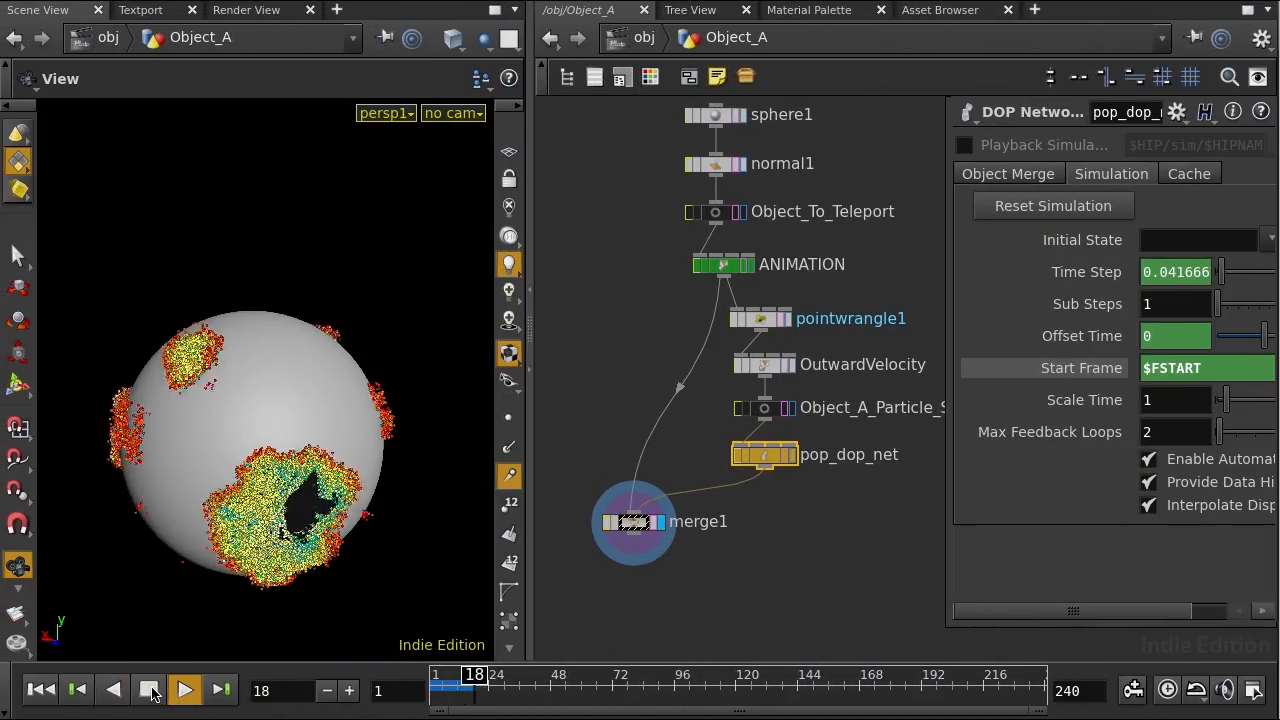
click(184, 688)
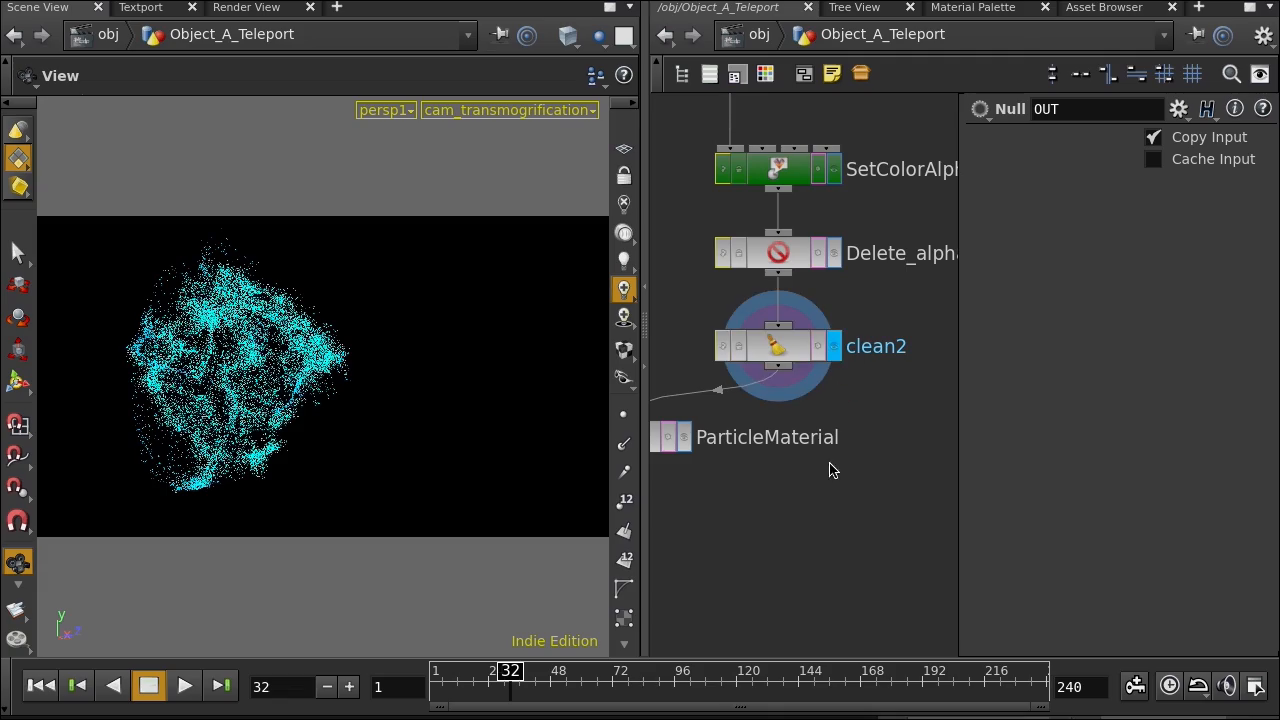
key(Tab)
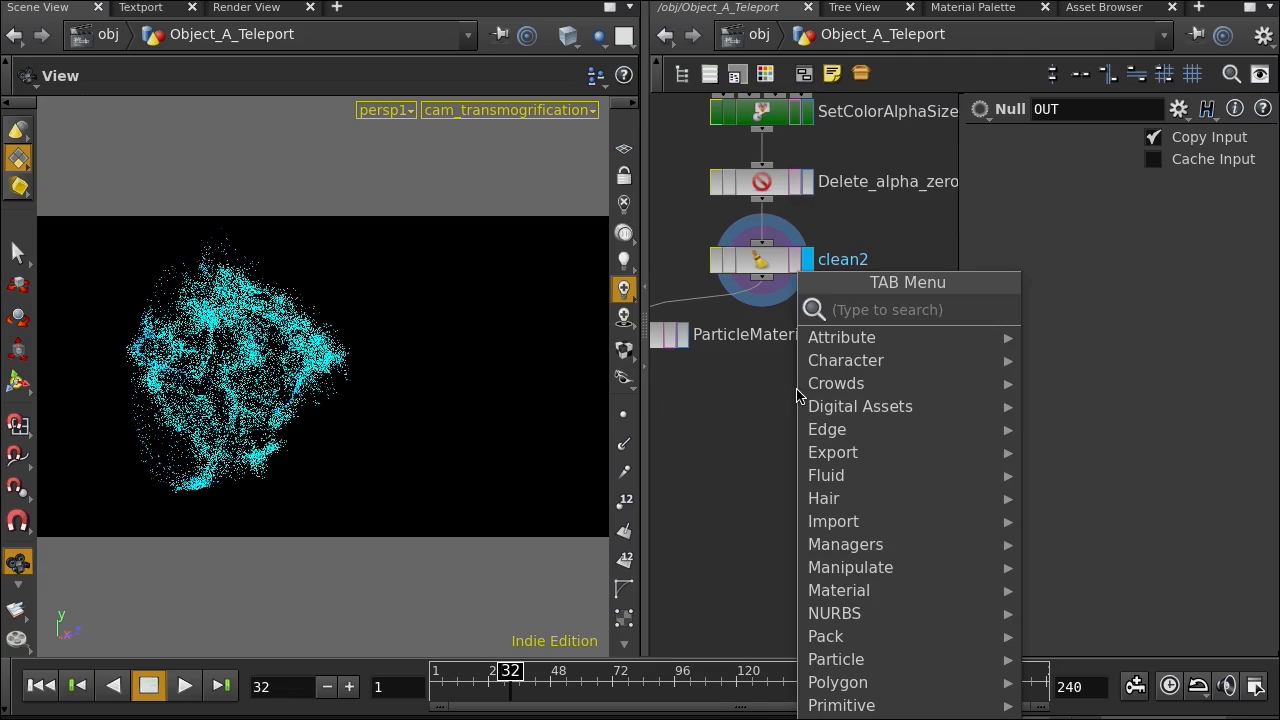